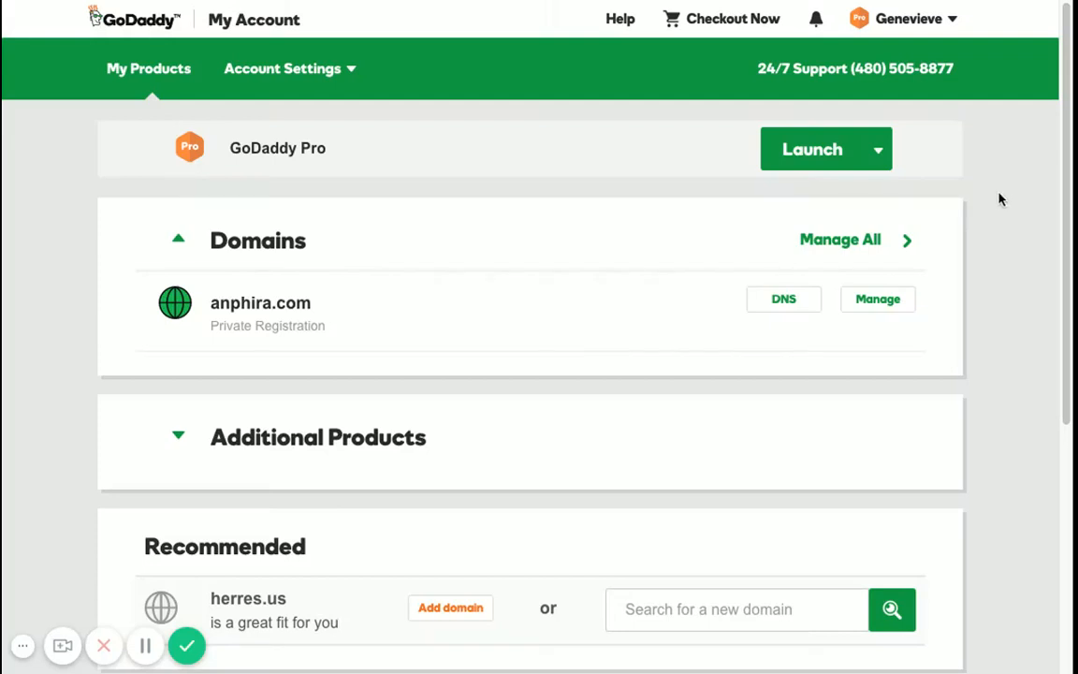
mouse_move(1007, 199)
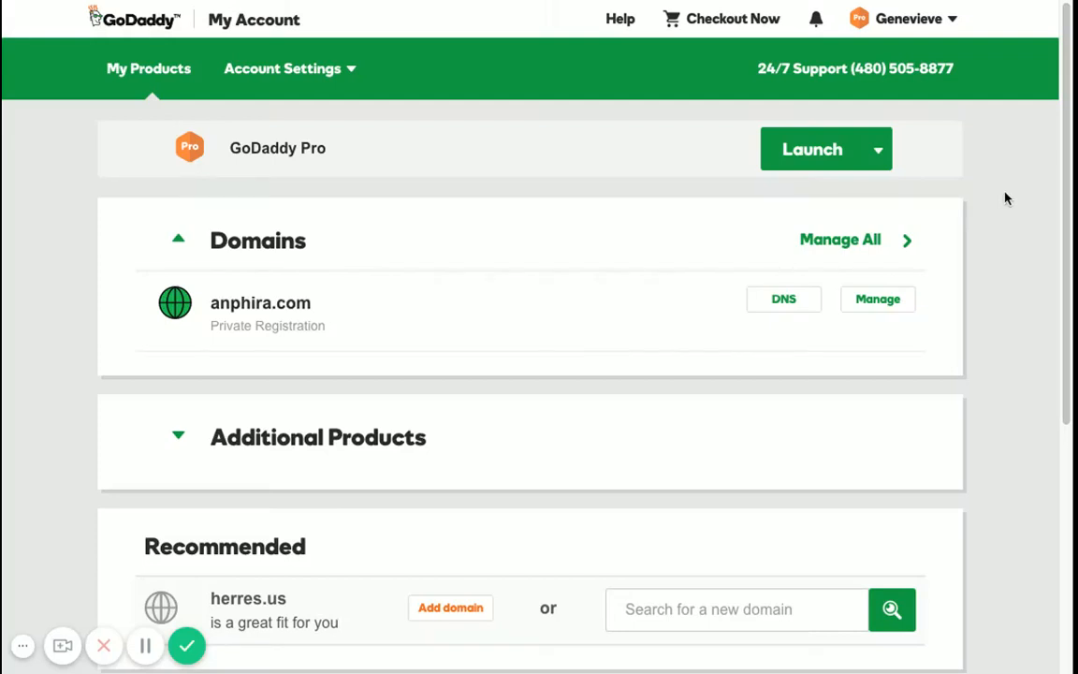
mouse_move(1003, 195)
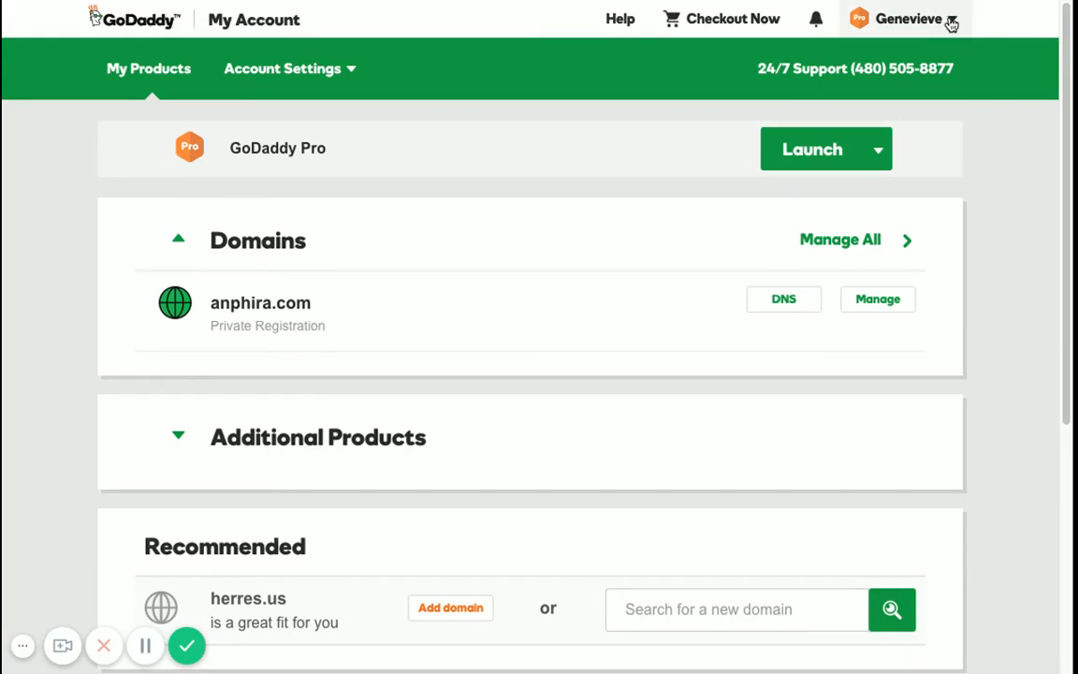
- Navigate from the products overview to Account Settings > Delegate Access
left_click(908, 19)
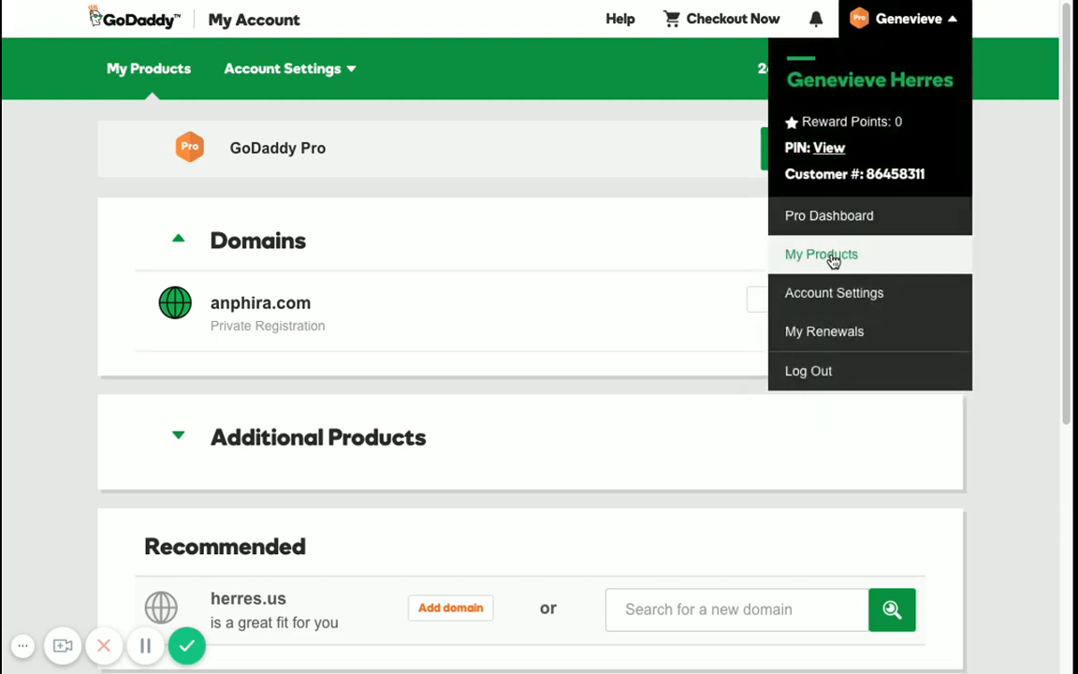
left_click(819, 254)
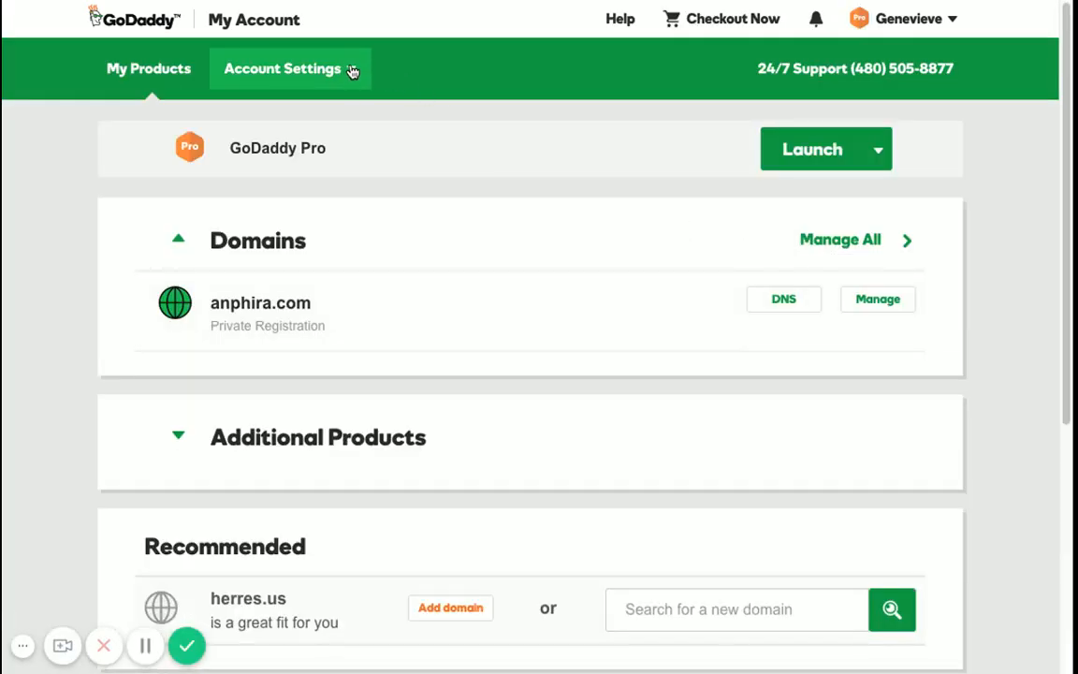
left_click(282, 67)
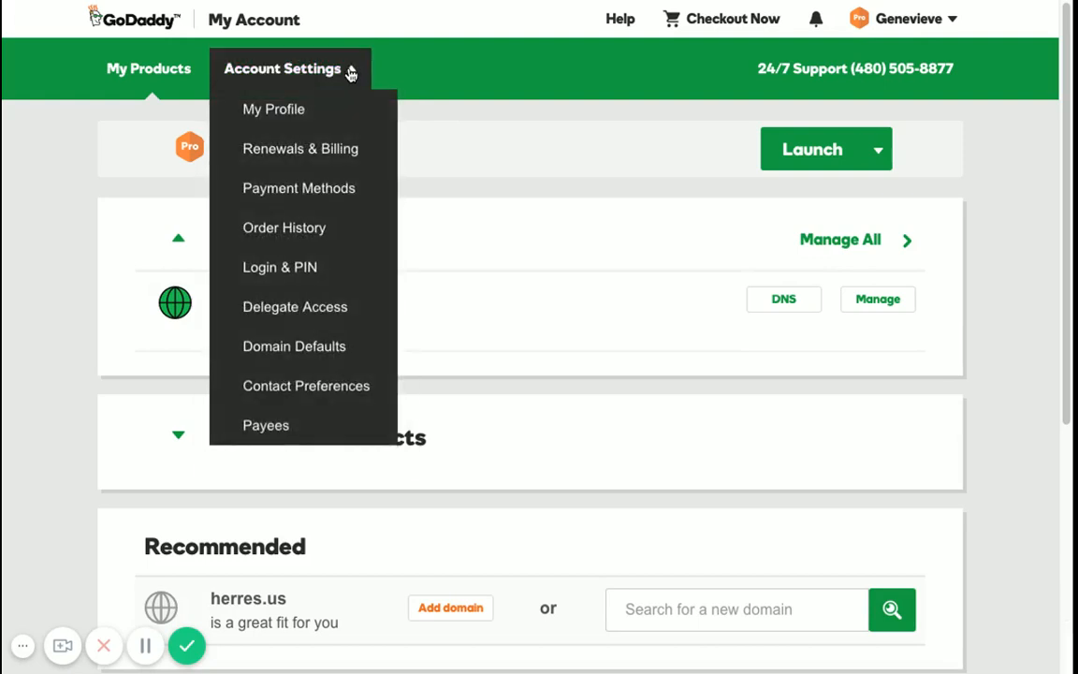
mouse_move(295, 307)
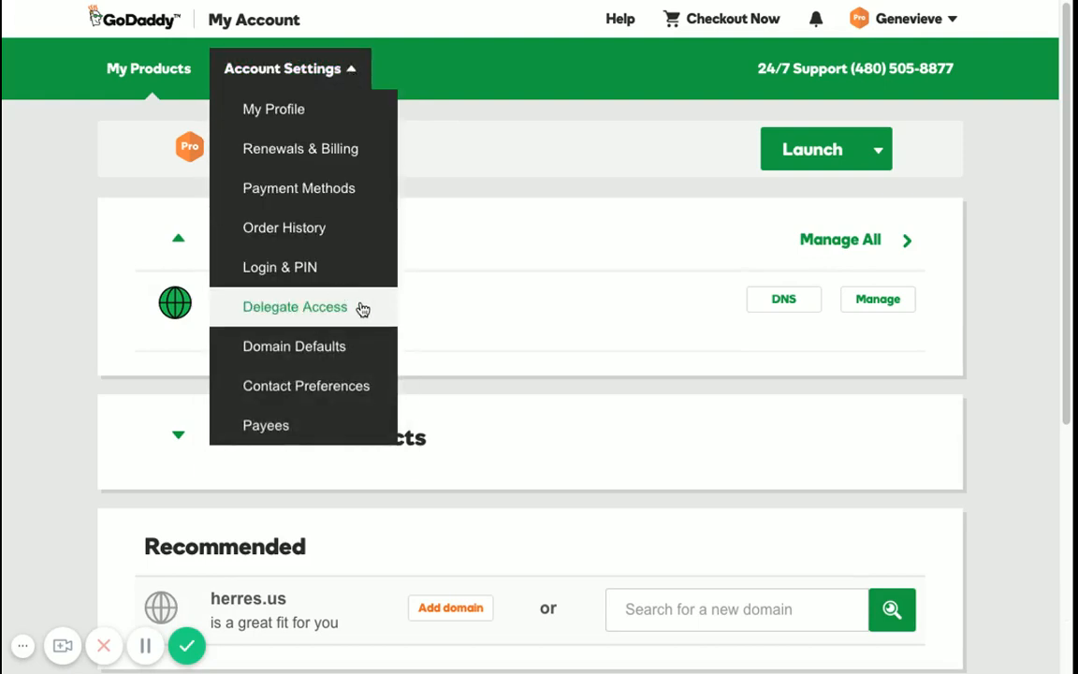
mouse_move(367, 311)
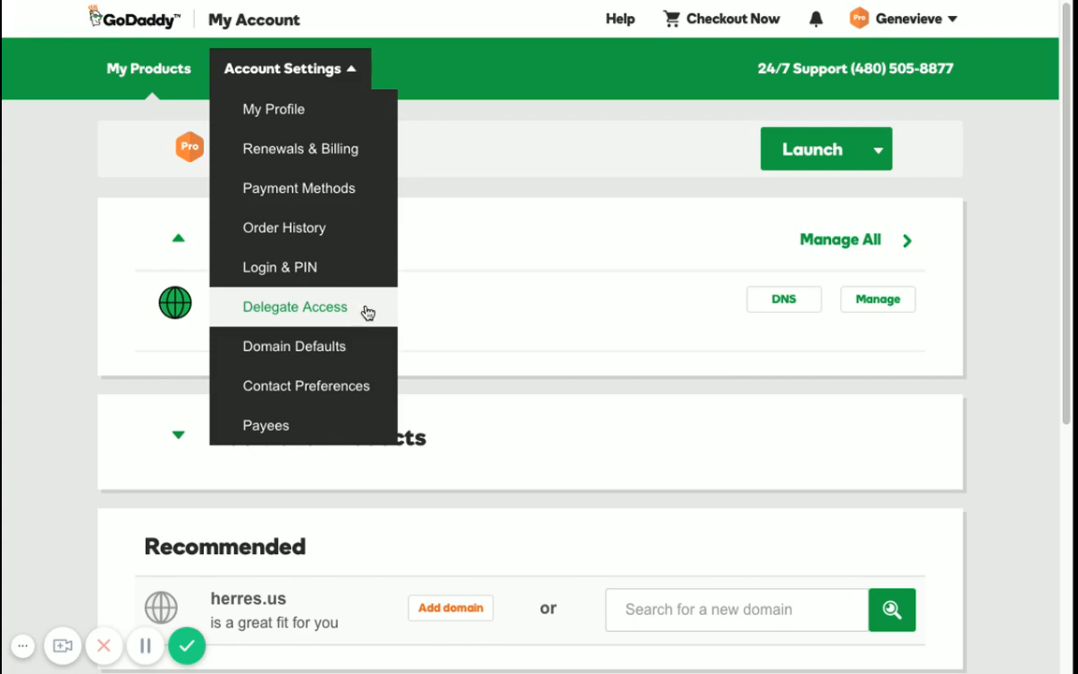
left_click(295, 307)
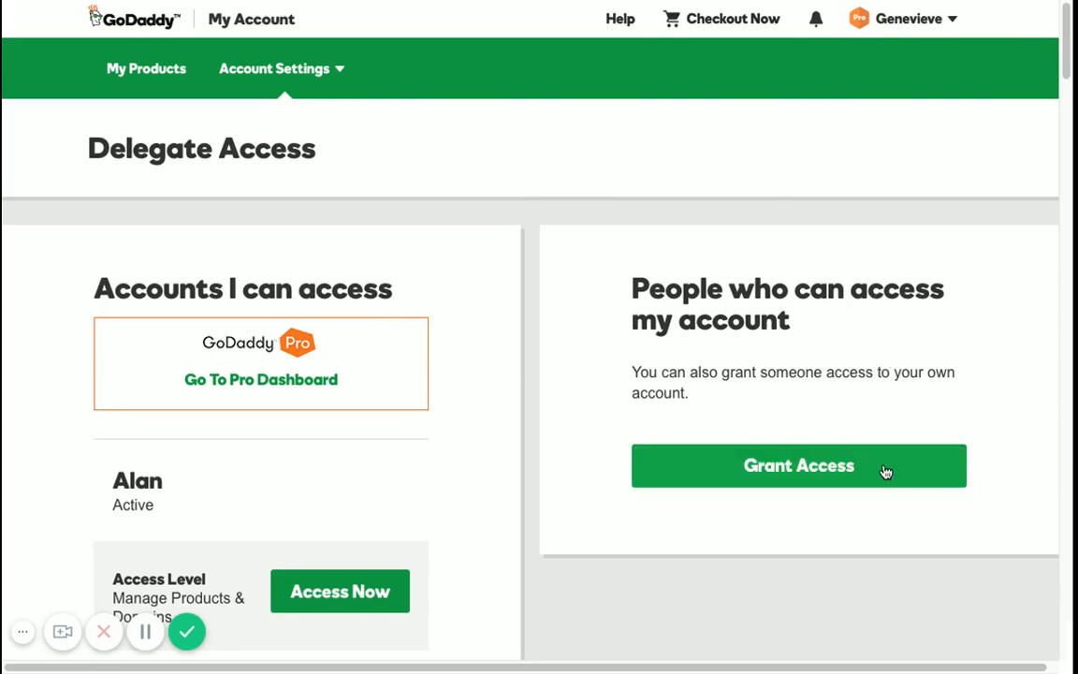
- Start granting access under 'People who can access my account', showing the empty invite form
left_click(797, 464)
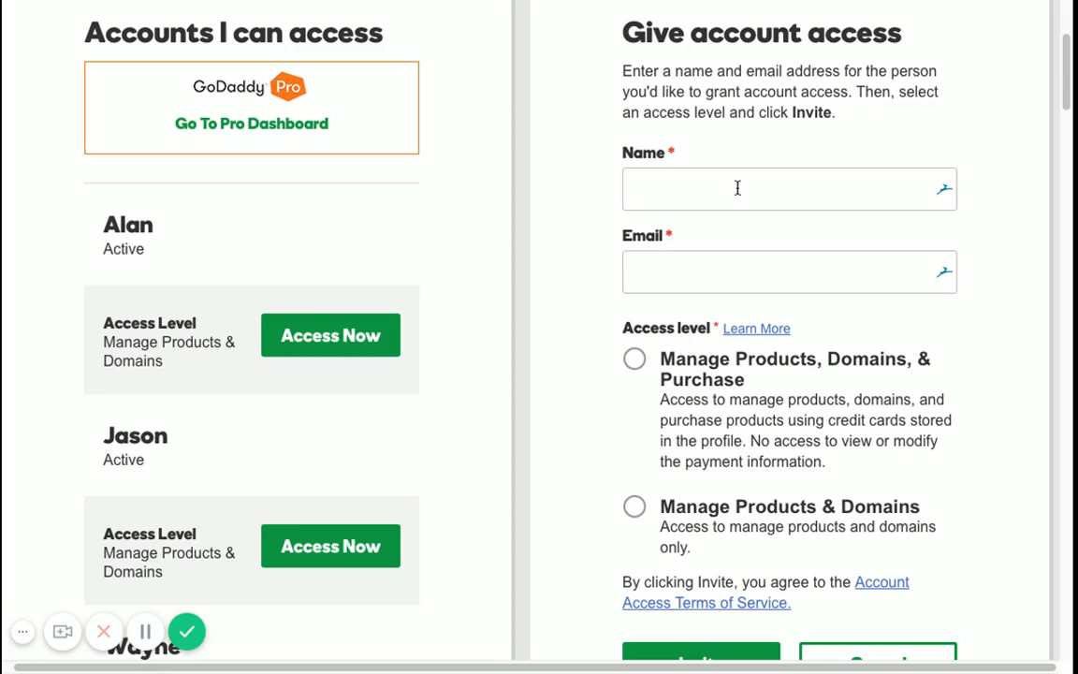
mouse_move(758, 284)
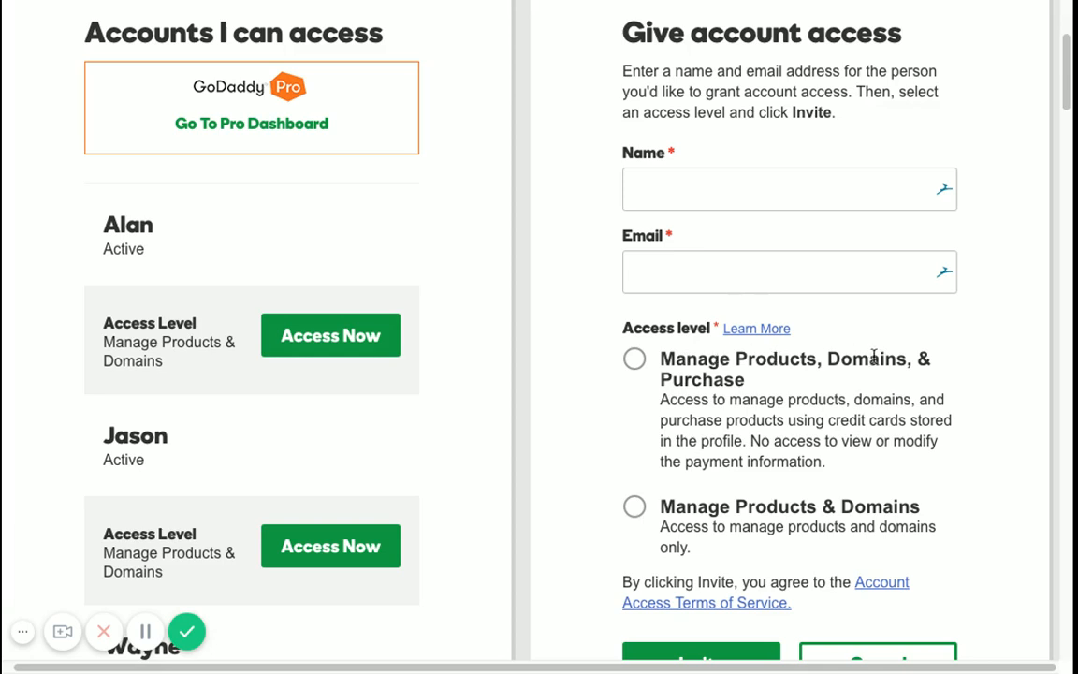
mouse_move(711, 524)
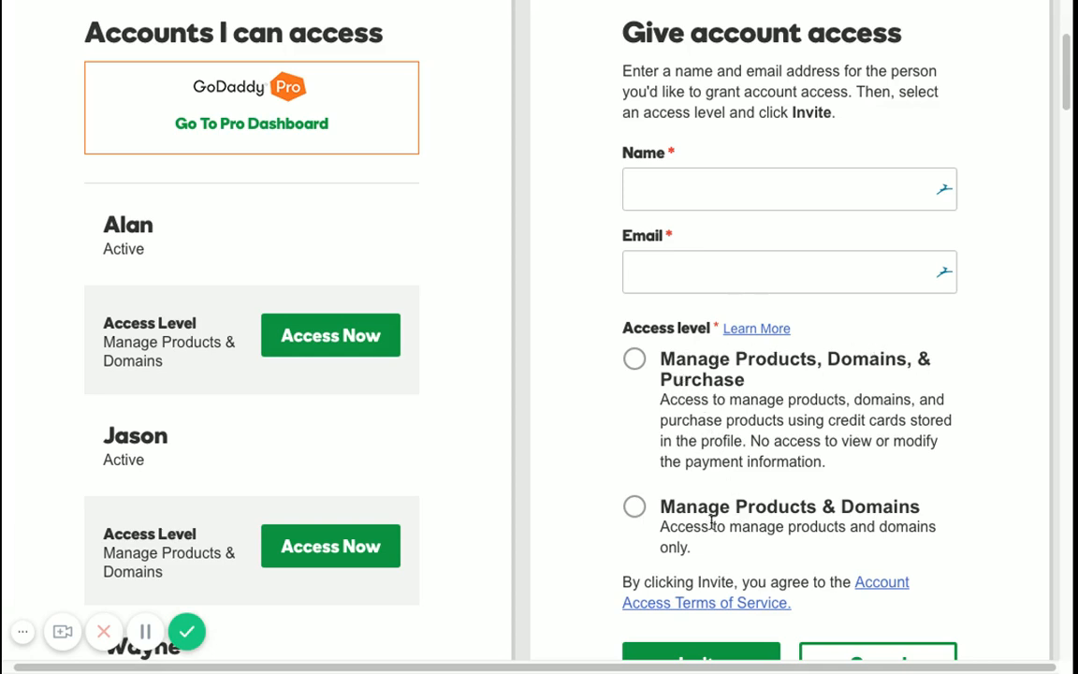
mouse_move(838, 412)
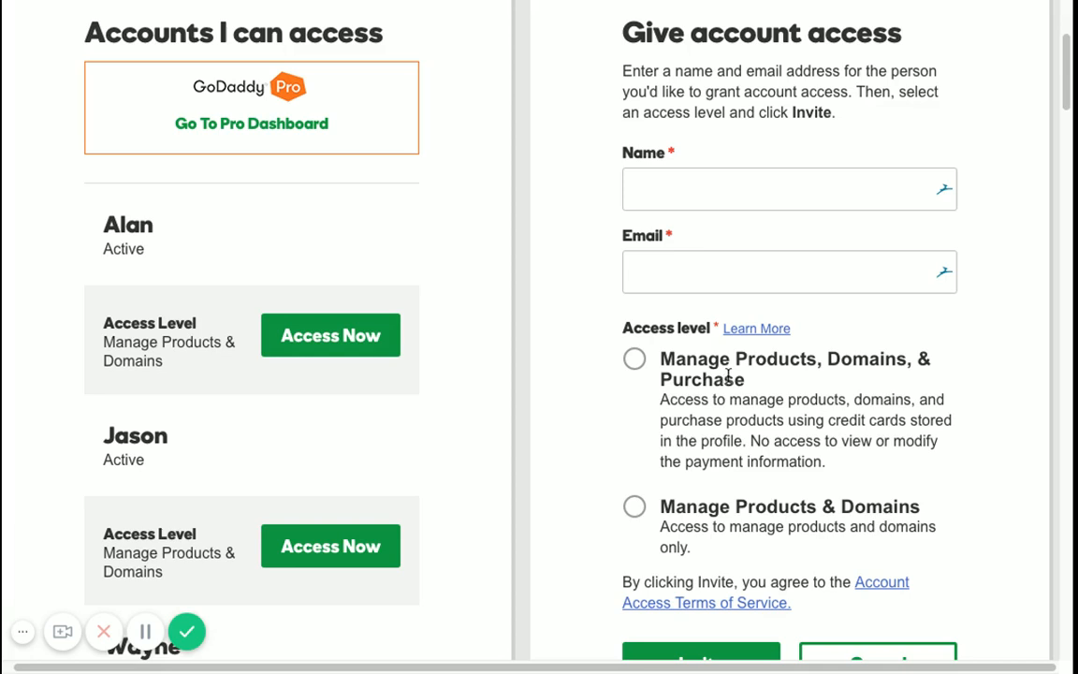
mouse_move(732, 378)
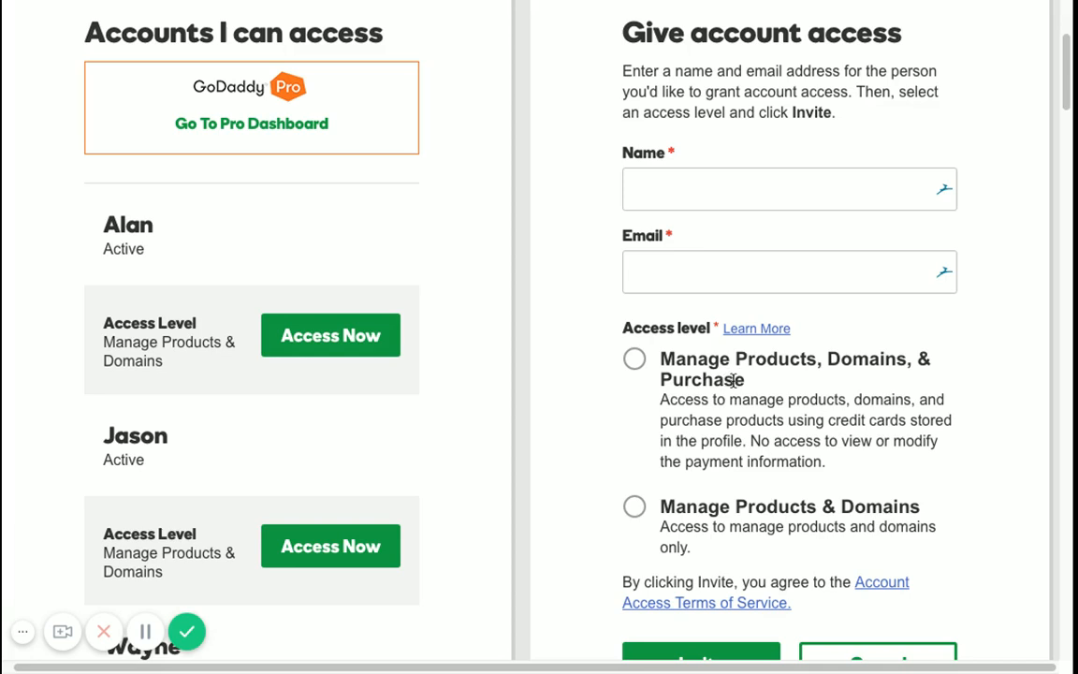
mouse_move(730, 378)
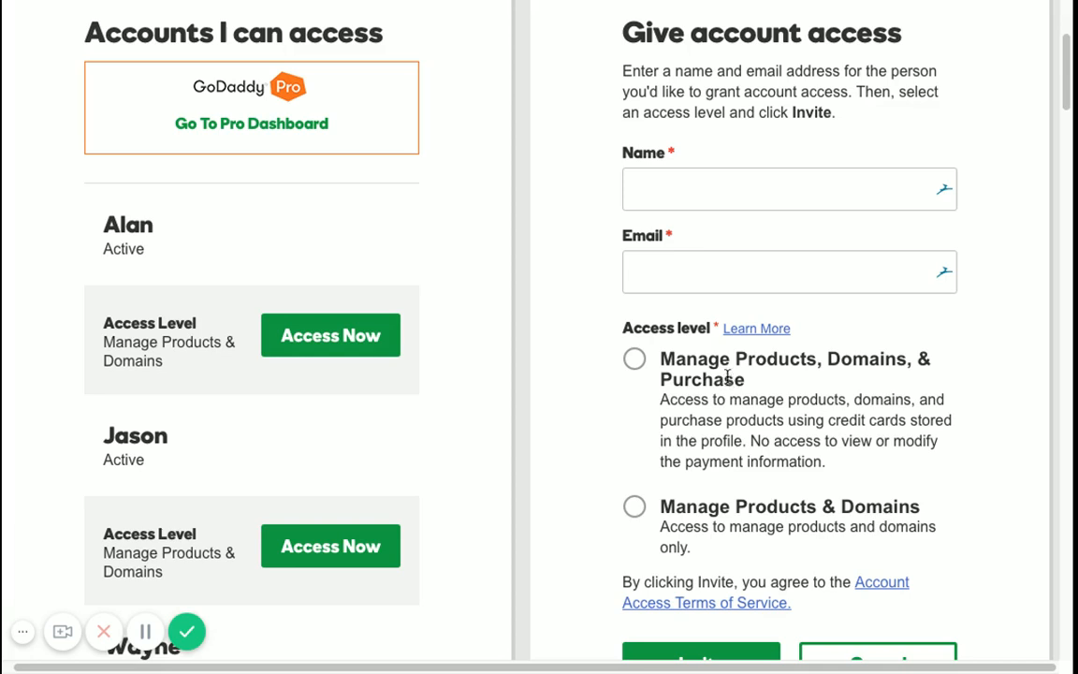
mouse_move(727, 377)
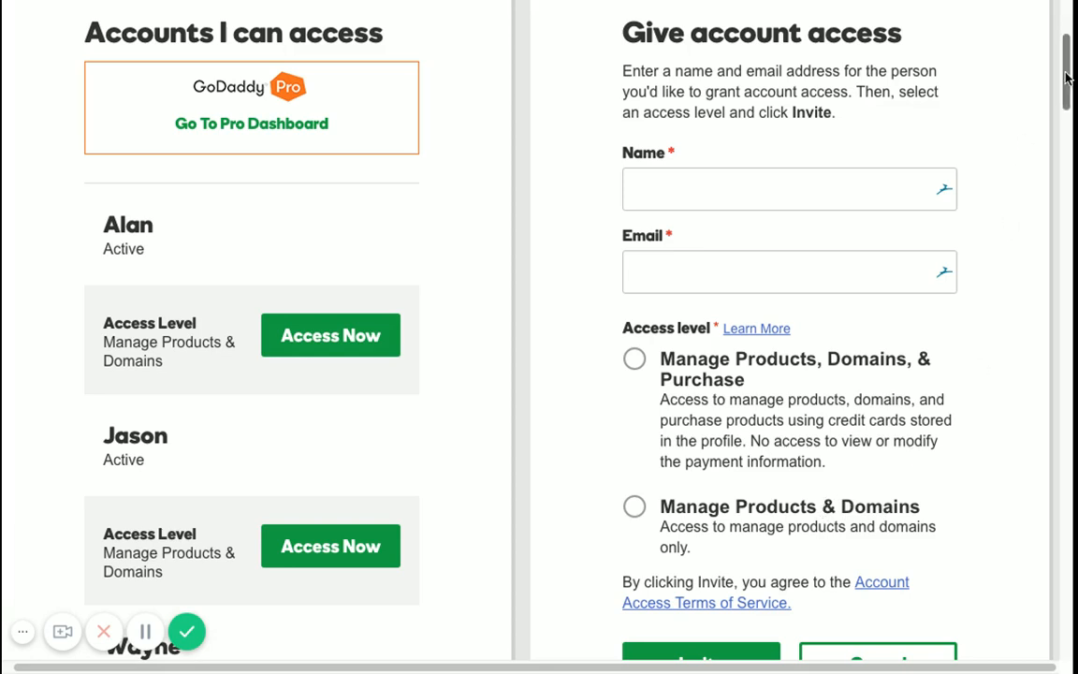
scroll("down", 3)
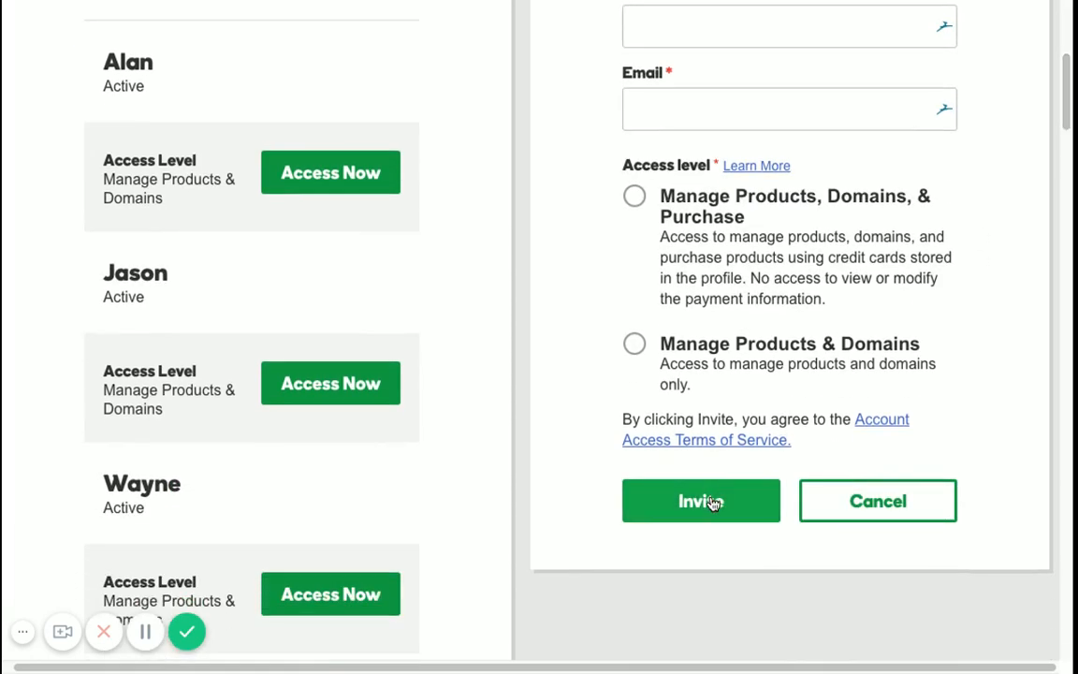
mouse_move(765, 572)
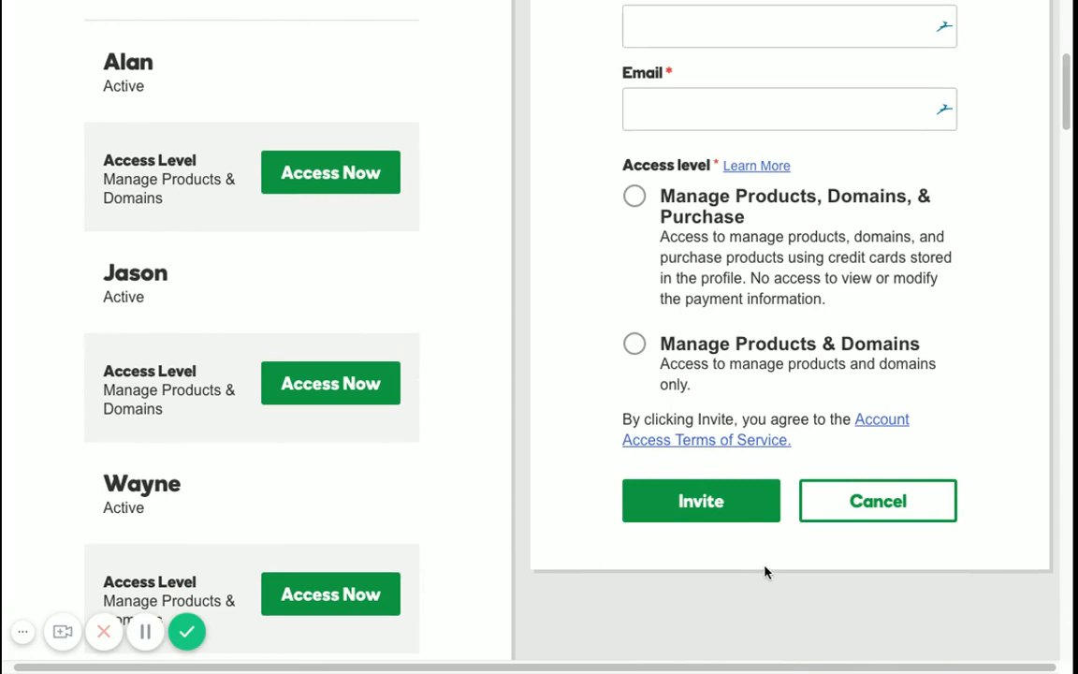